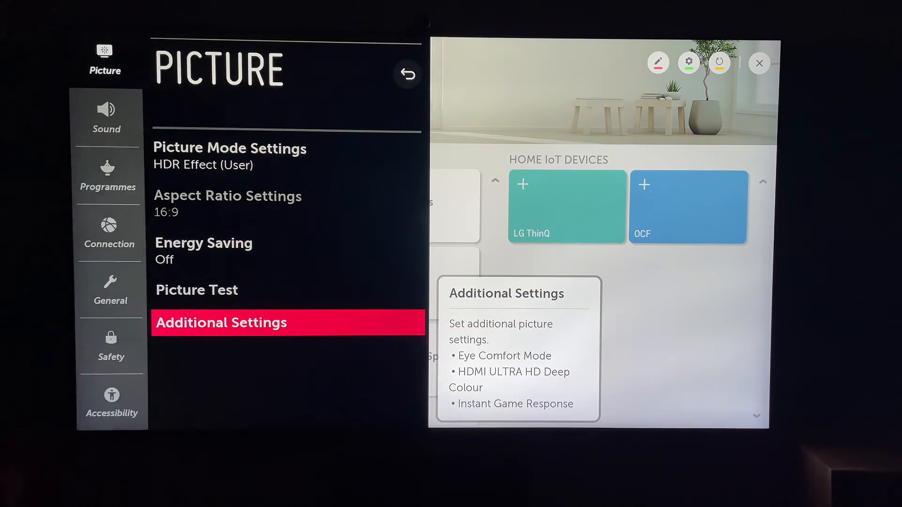
Switch Eye Comfort Mode on under Picture > Additional Settings, giving the screen a warmer tint.
left_click(221, 322)
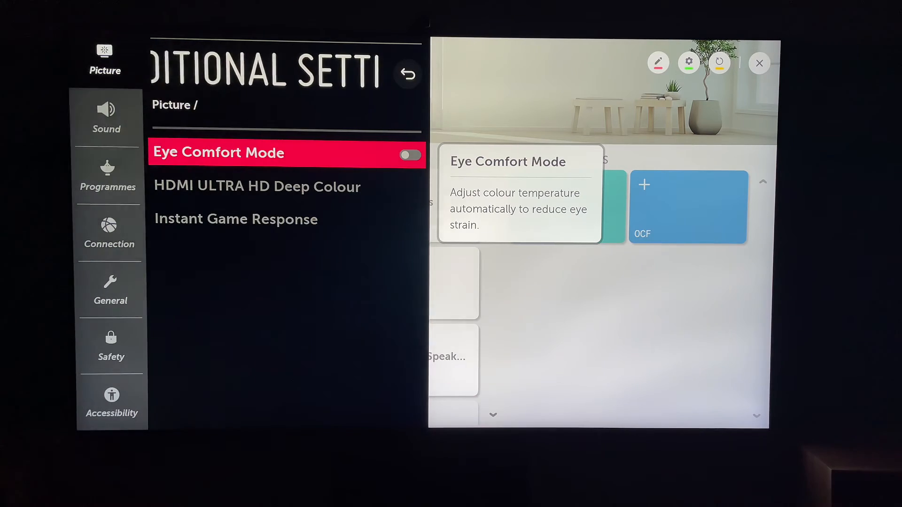
left_click(409, 155)
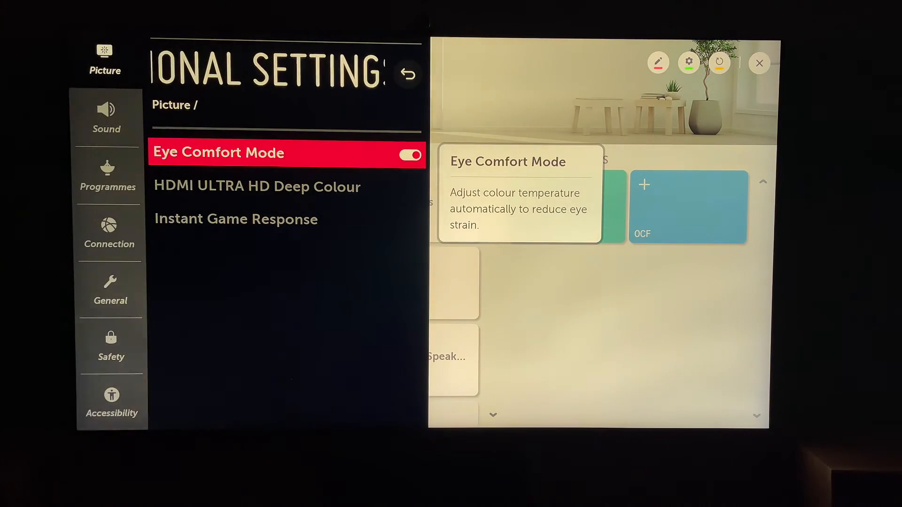